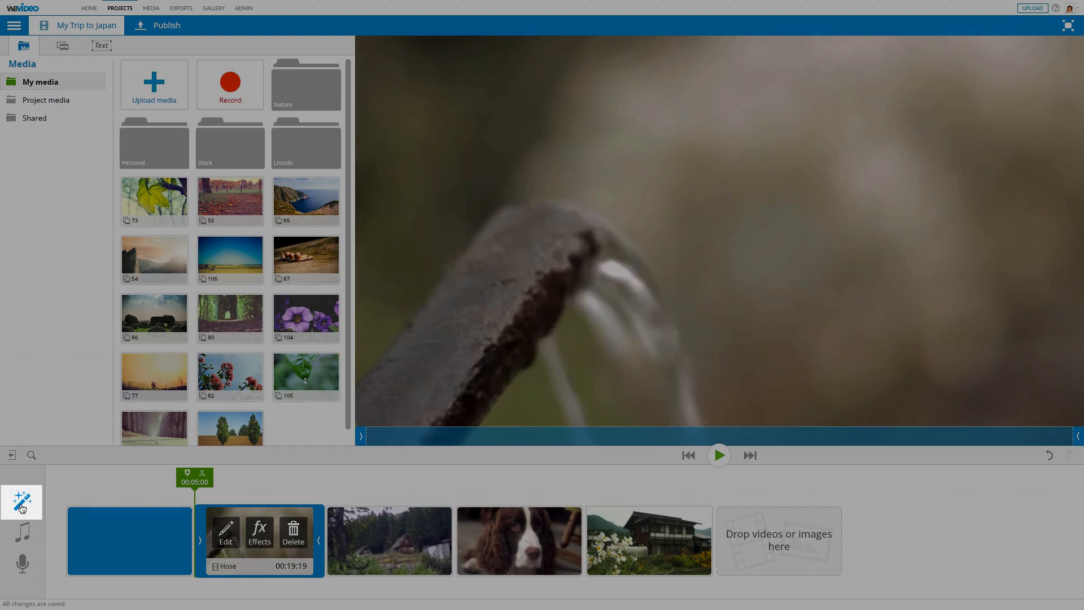
# Open the Themes gallery for the 'My Trip to Japan' project
pyautogui.click(21, 501)
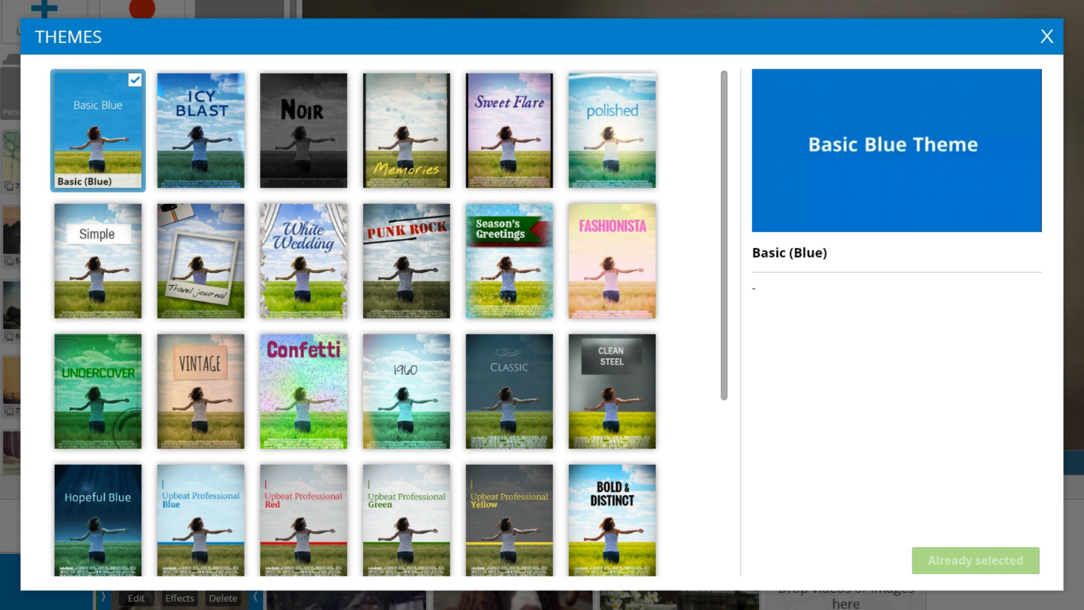
# Apply the Vintage theme to the project in place of Basic Blue
pyautogui.click(200, 391)
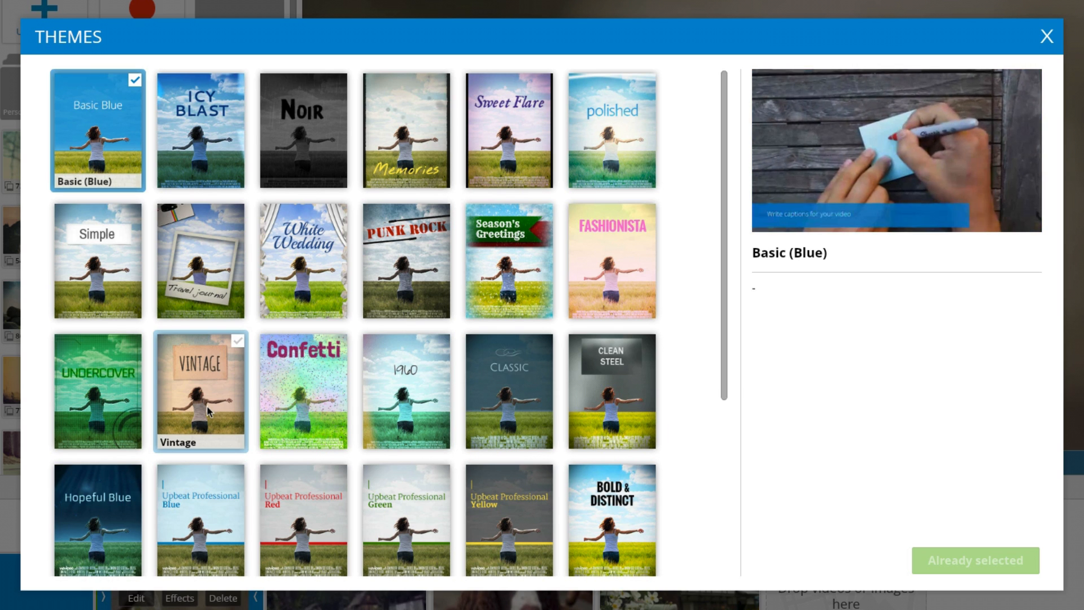
pyautogui.click(200, 391)
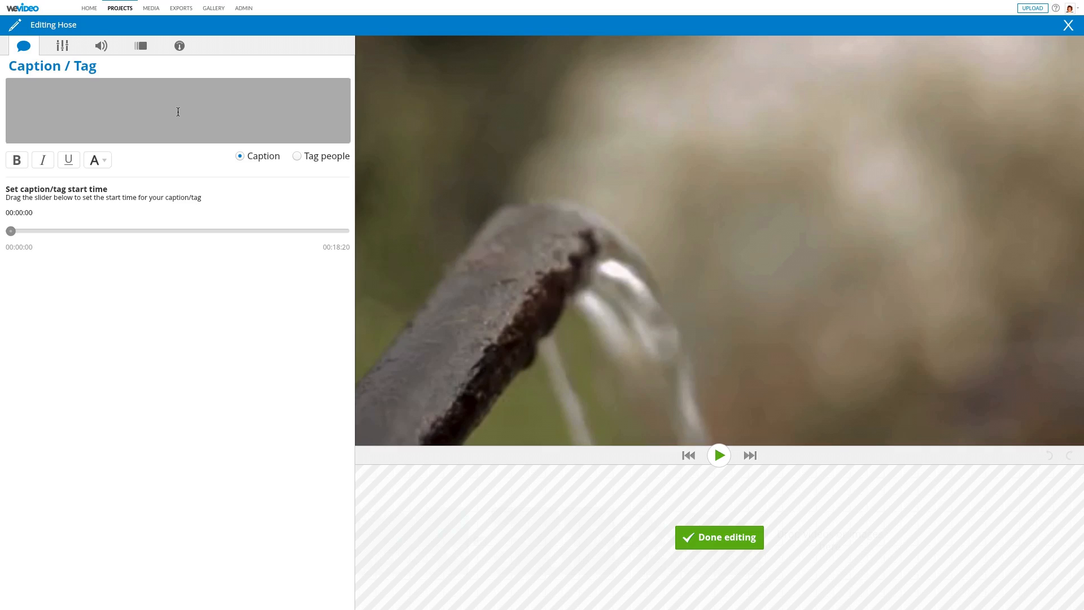
# Caption the Hose clip 'Japanese Water Hose' and finish editing it
pyautogui.write('Japanese Water')
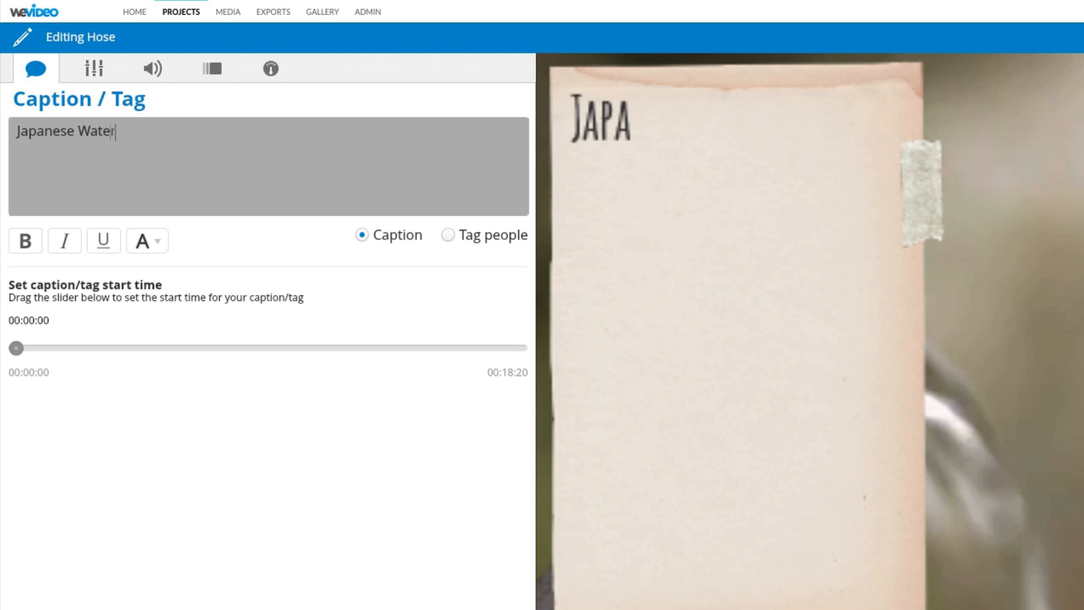
pyautogui.write('Hose')
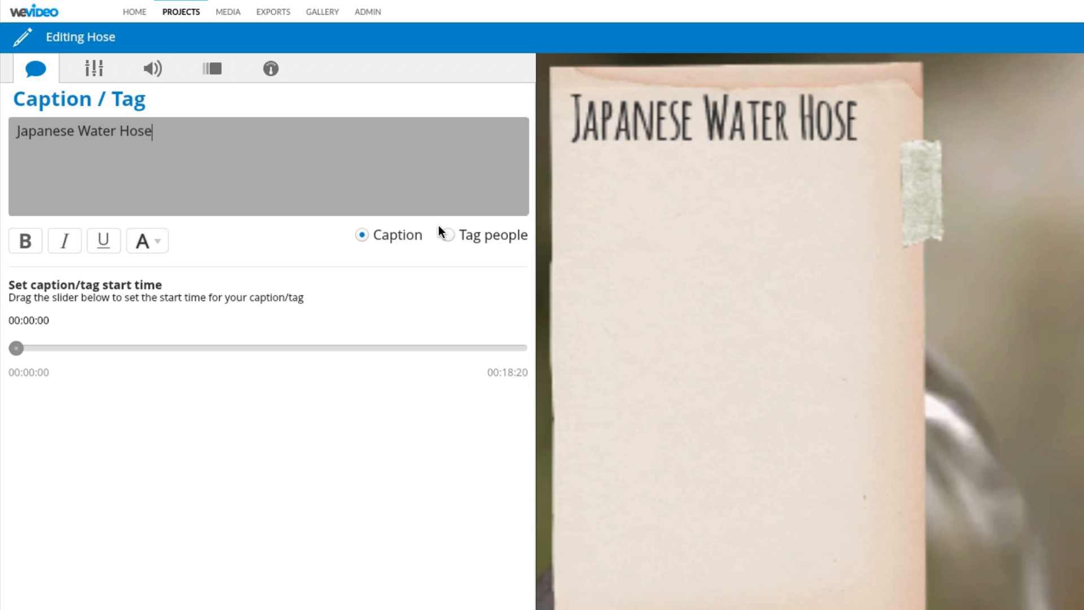
pyautogui.click(447, 235)
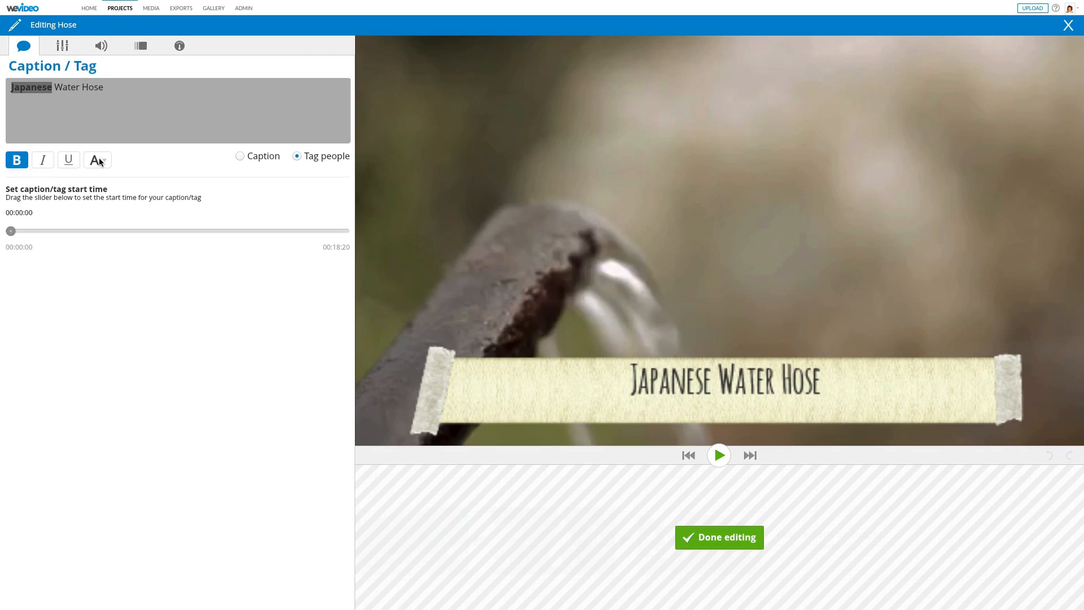
pyautogui.click(95, 159)
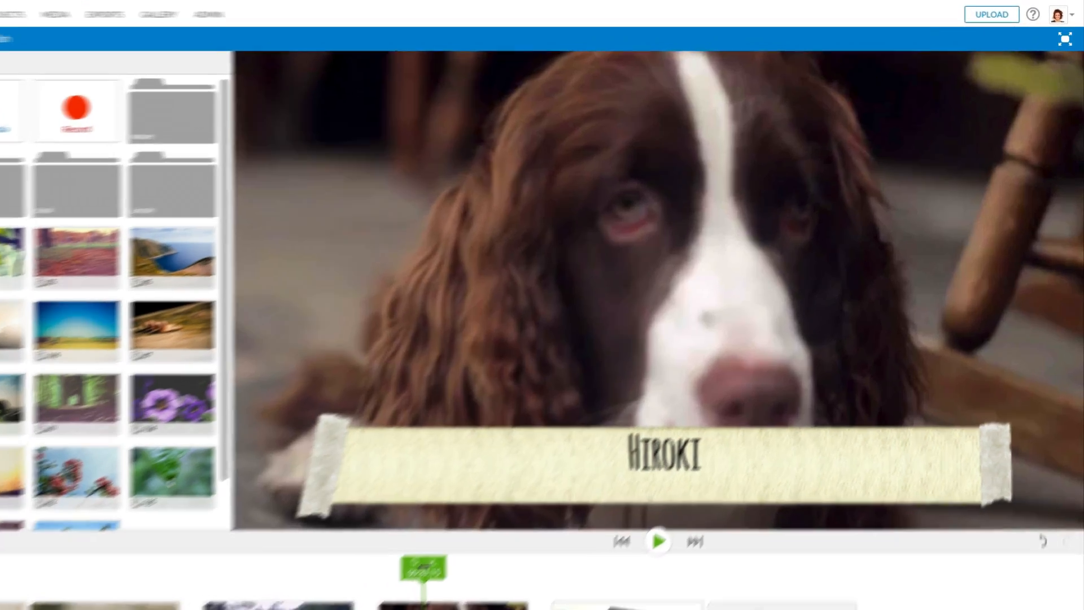
# Switch the project from storyboard to multi-track timeline mode
pyautogui.click(657, 541)
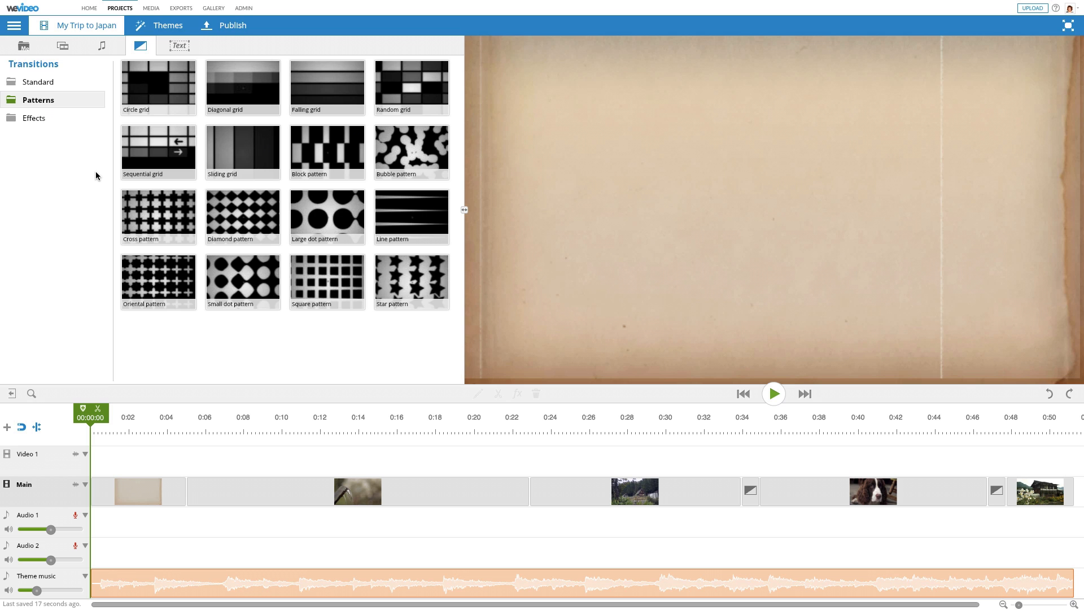
# Add a Circle grid transition after the hose clip and open the theme music settings
pyautogui.moveTo(158, 88); pyautogui.dragTo(427, 330)
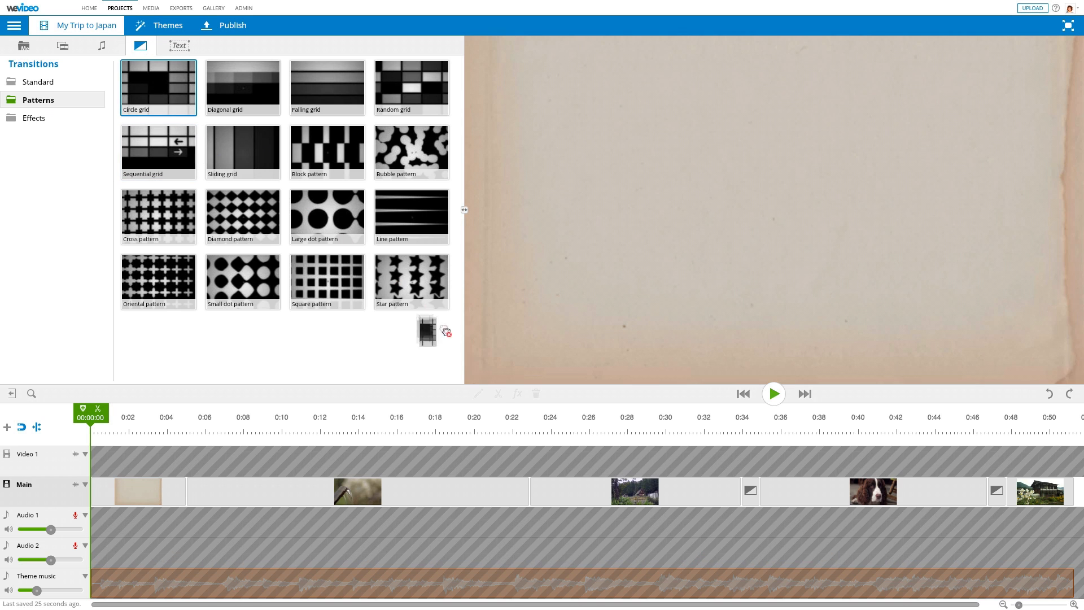
pyautogui.click(518, 492)
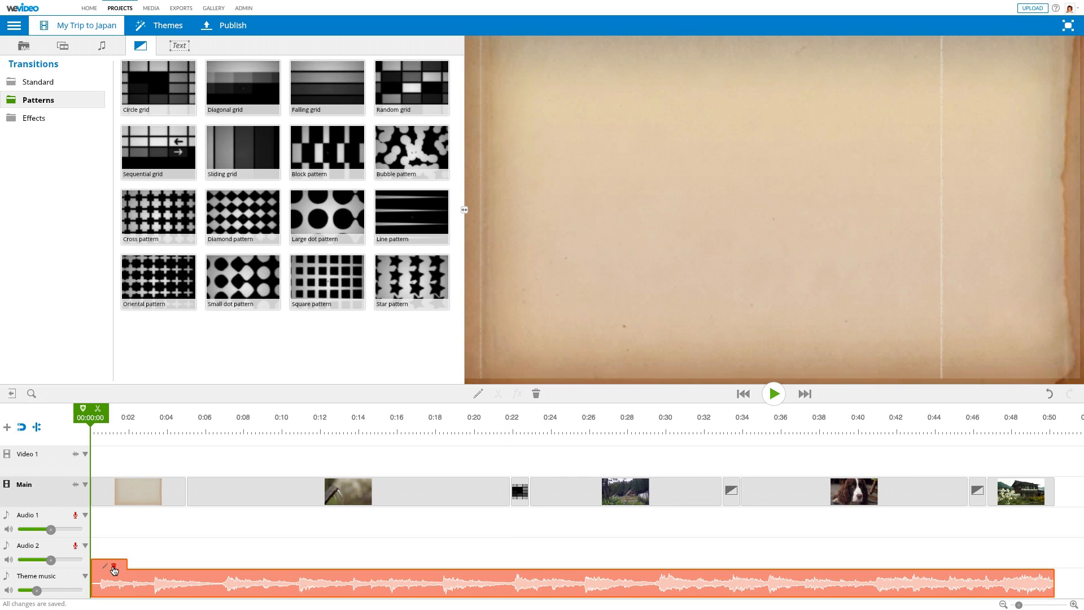
pyautogui.click(167, 25)
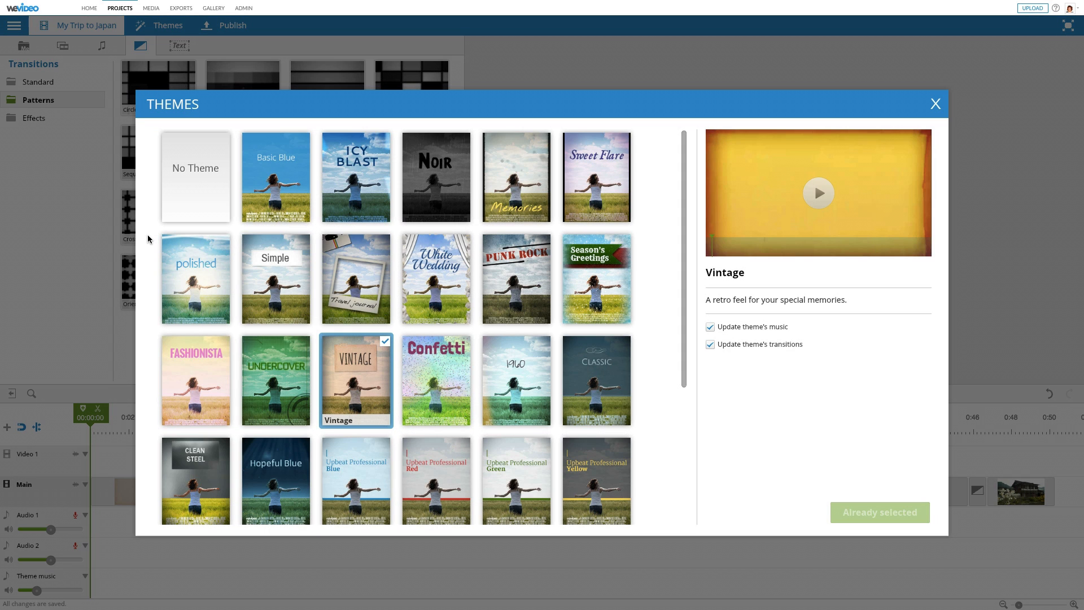